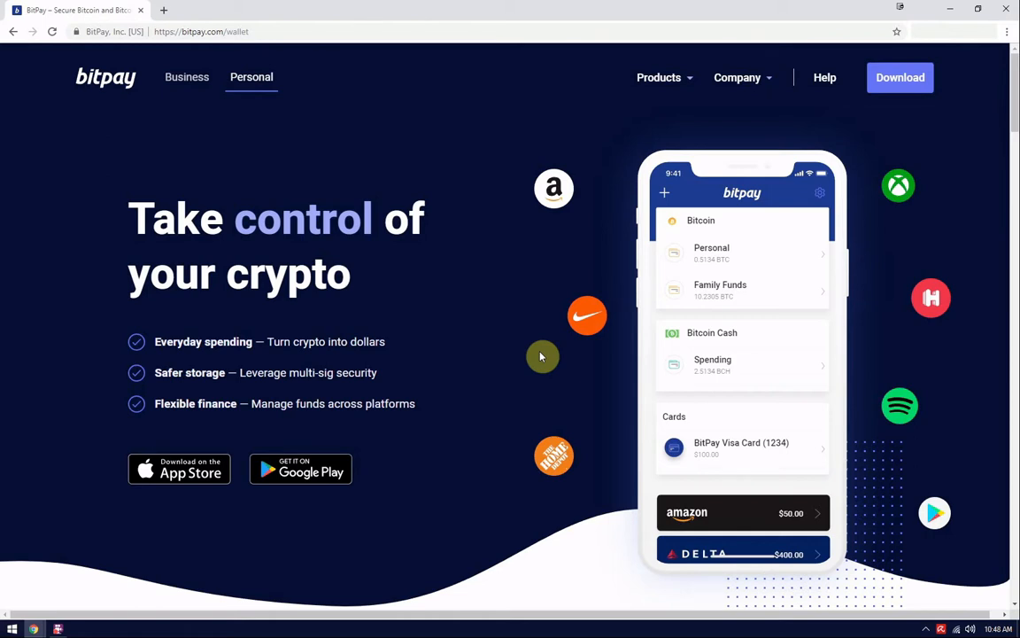
mouse_move(525, 344)
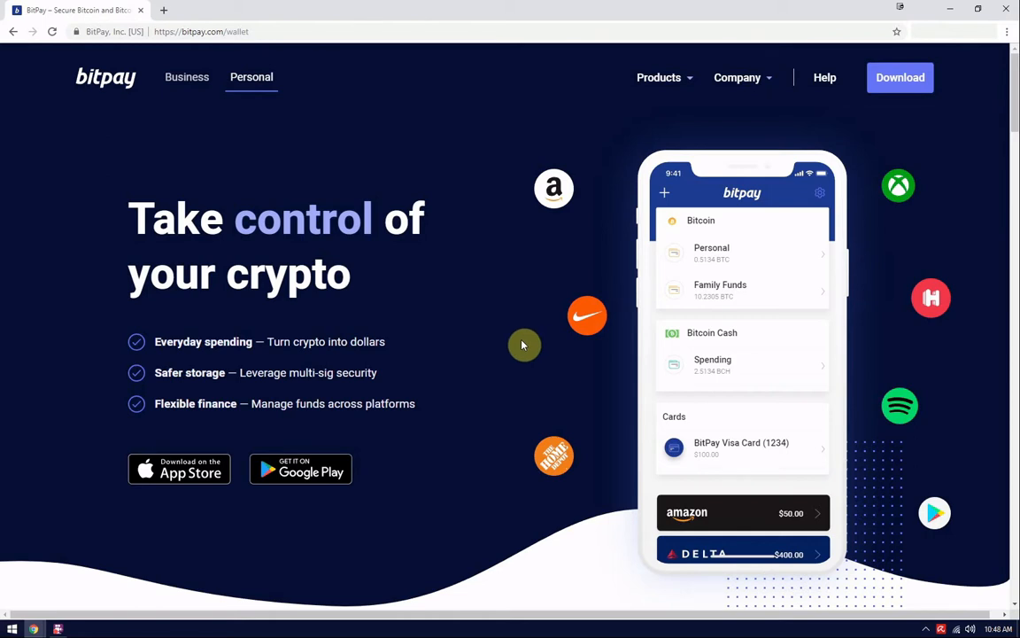
mouse_move(499, 354)
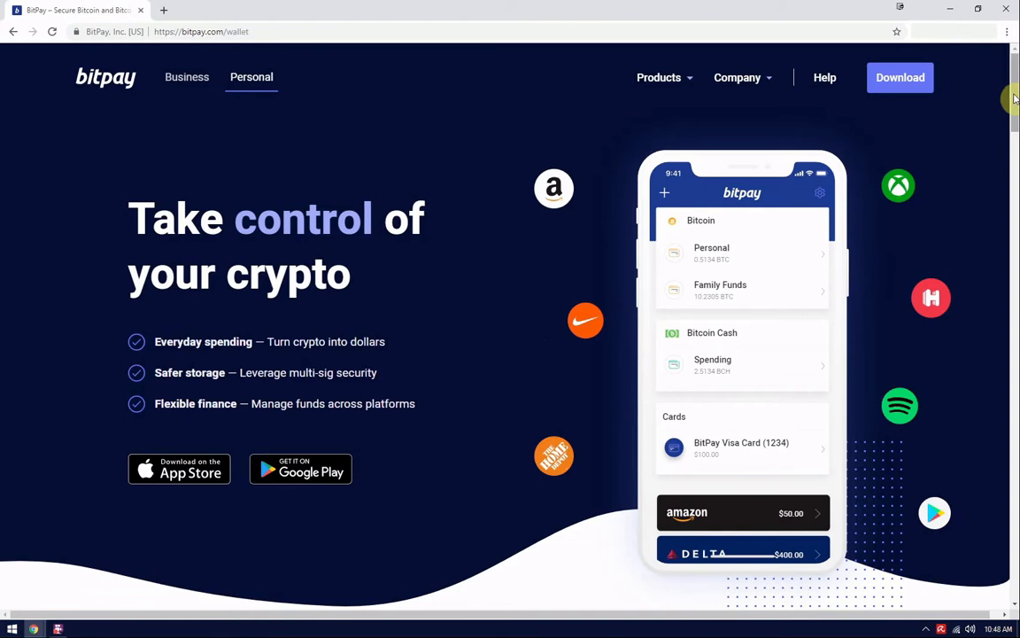
Reach the Get the app section and choose the 'Get it on Windows 10' badge
scroll(down, 3)
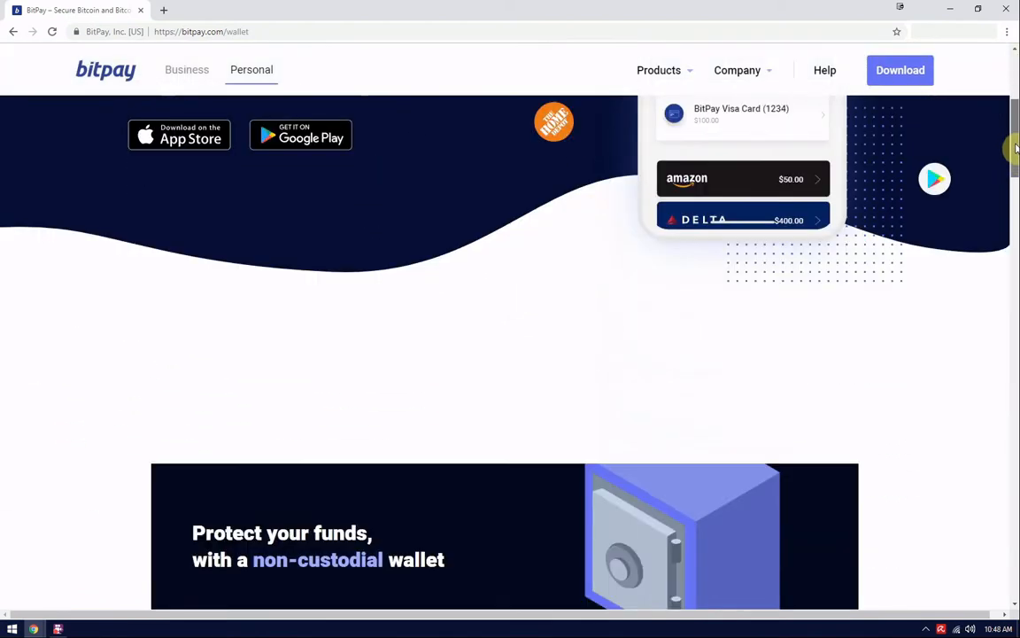
scroll(down, 3)
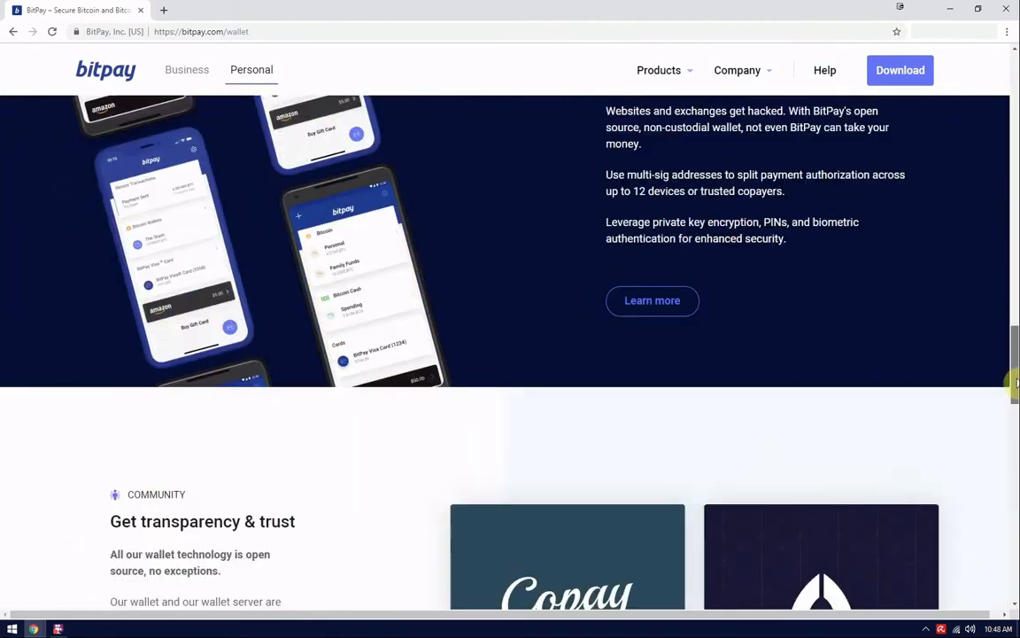
scroll(down, 3)
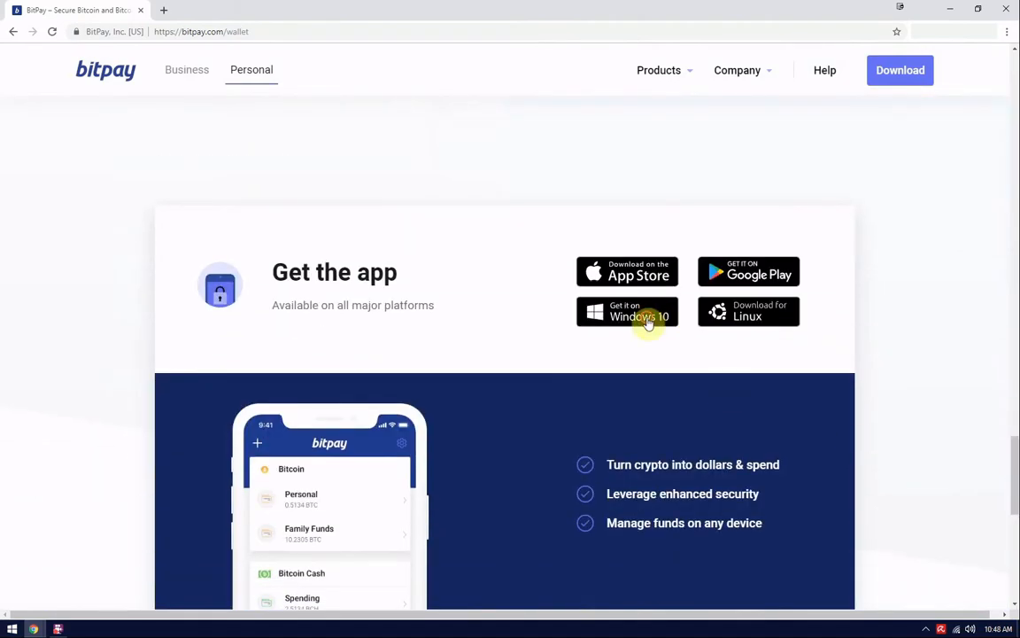
click(627, 311)
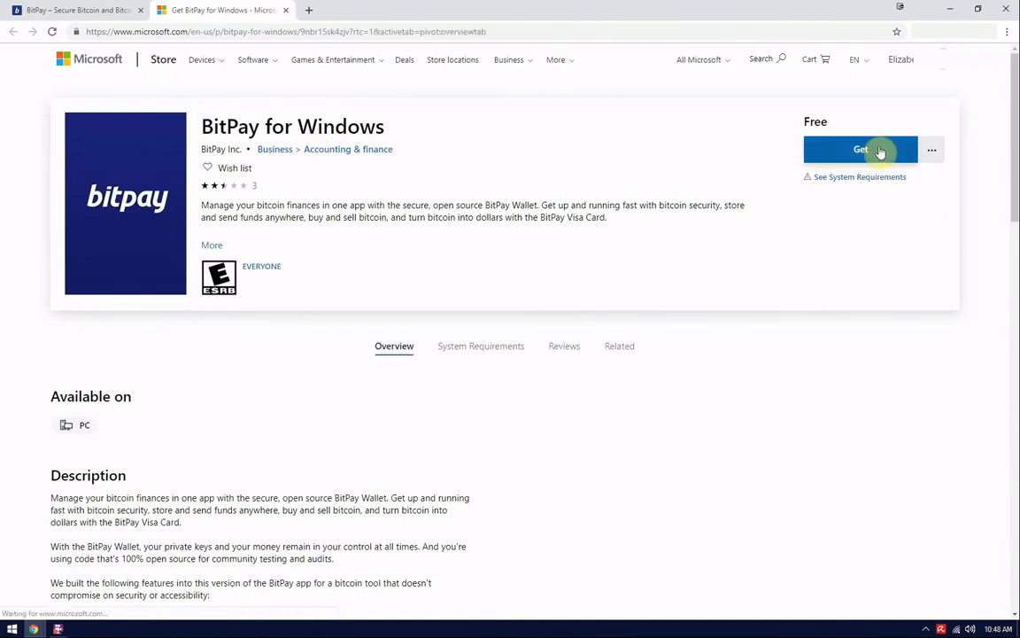
Choose Get on the web store page and allow the Microsoft Store app to open
click(861, 148)
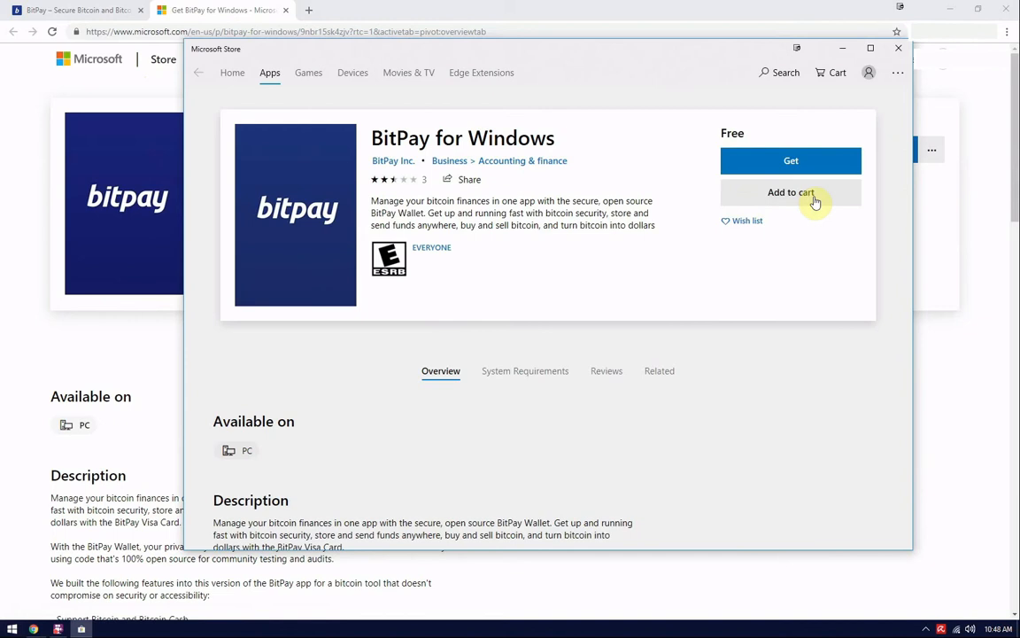
click(790, 192)
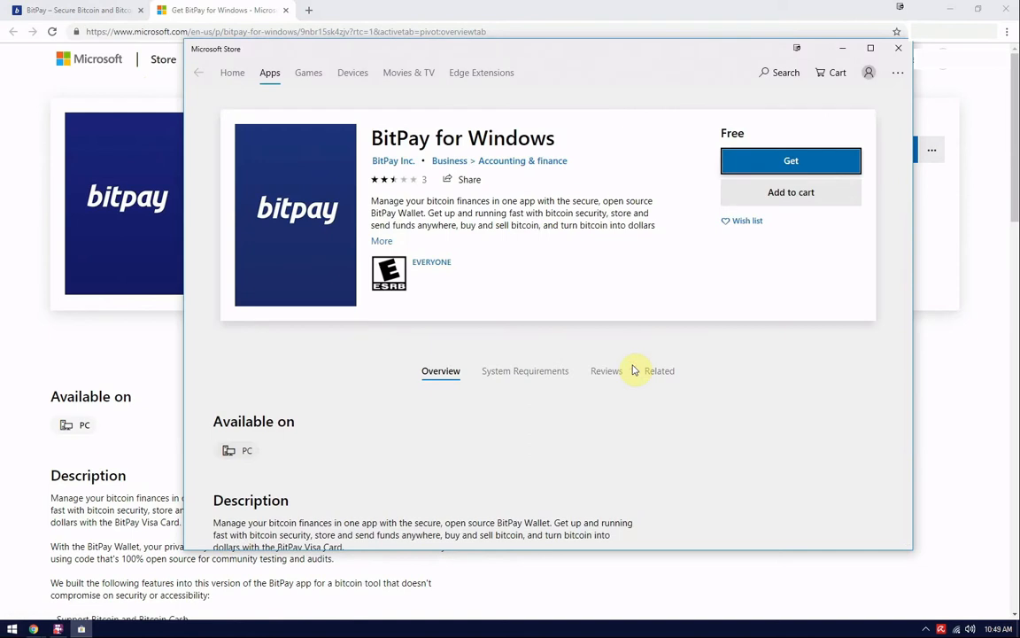
Get BitPay for Windows and wait for the 'This product is installed' banner
click(790, 159)
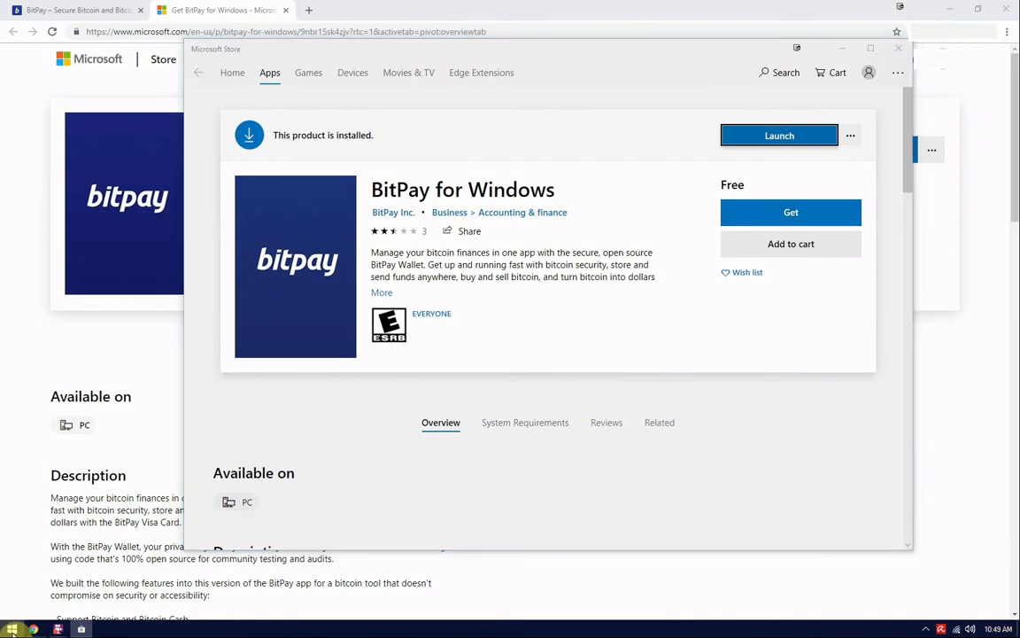
Launch BitPay from the installed-product banner so its Get started screen appears
click(10, 629)
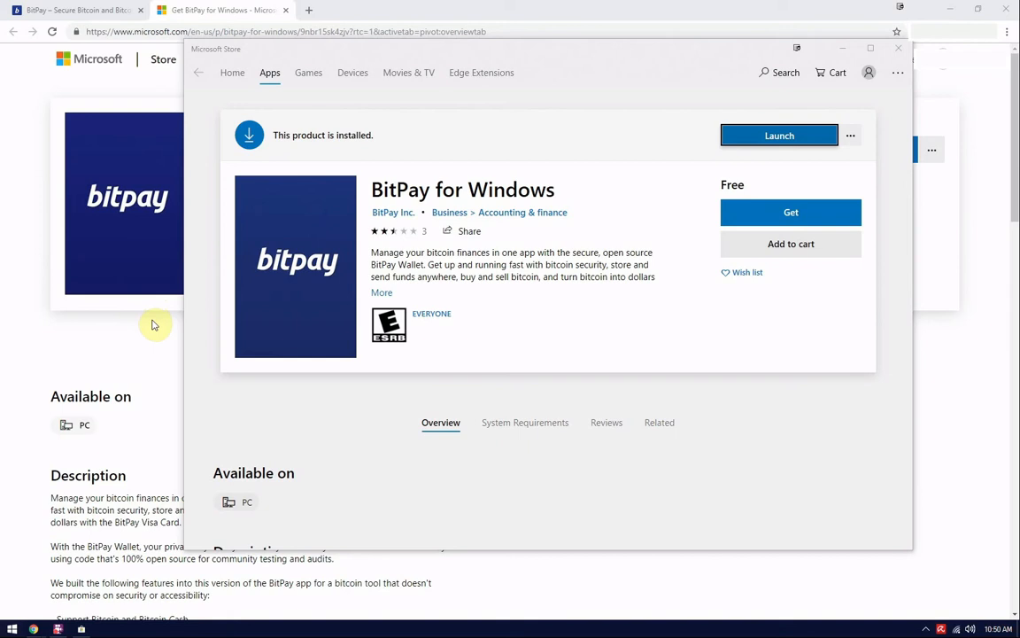
mouse_move(918, 193)
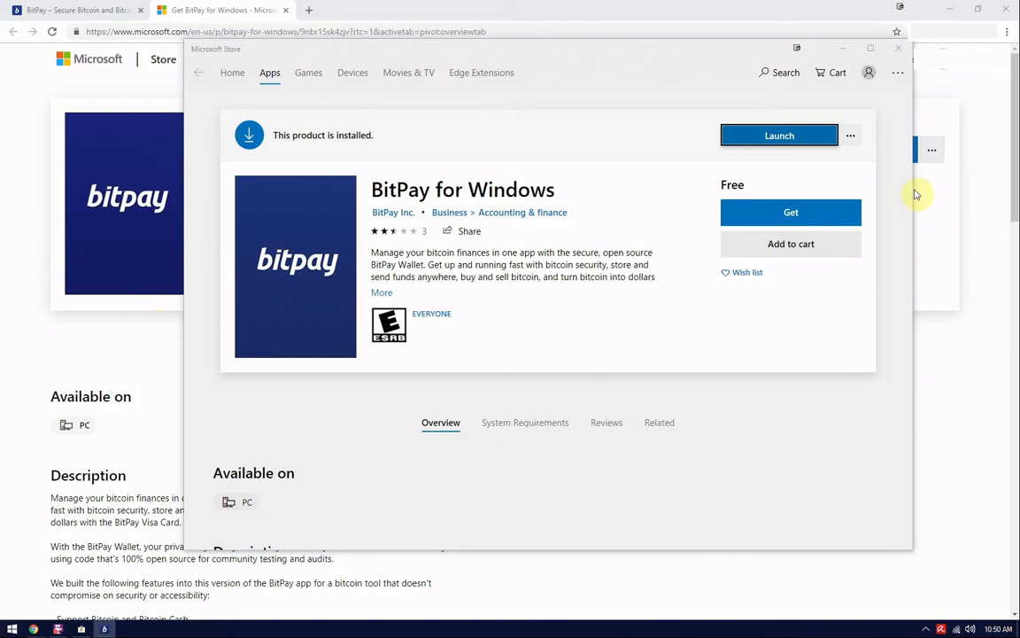
click(780, 134)
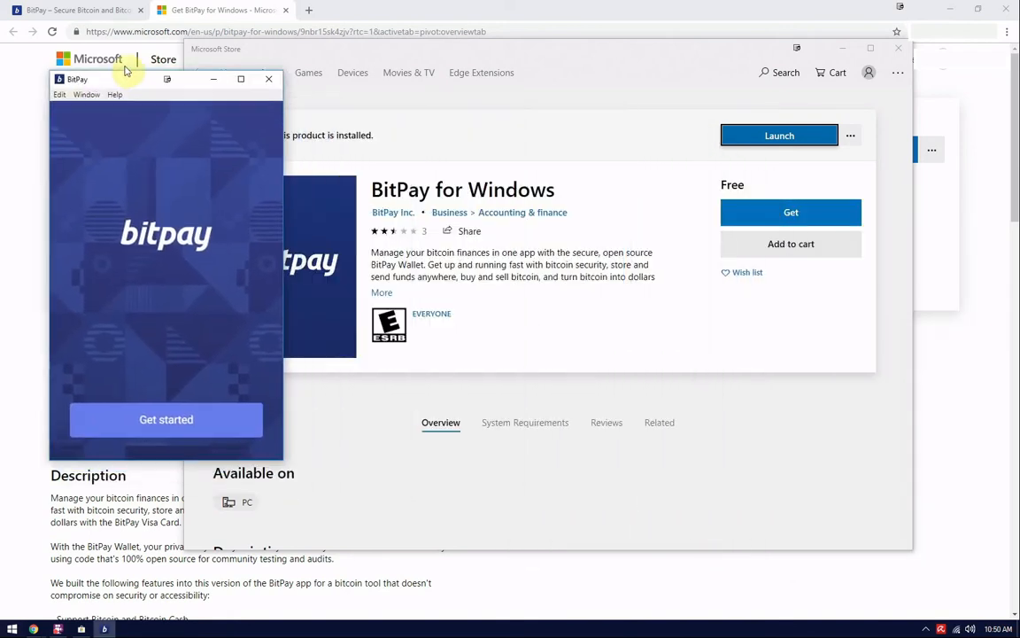